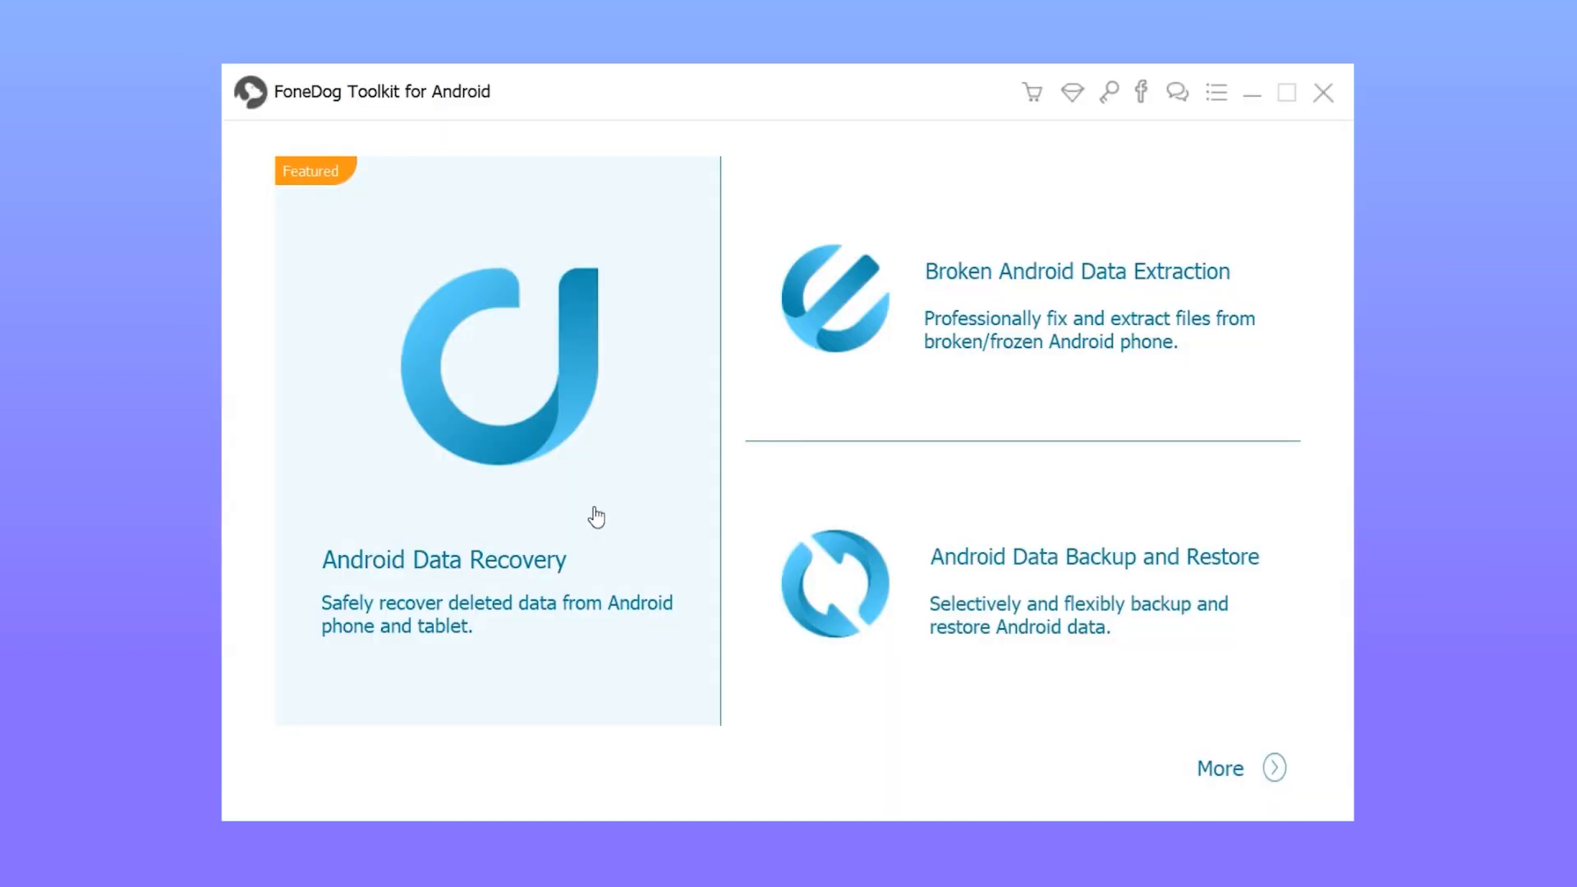
mouse_move(597, 516)
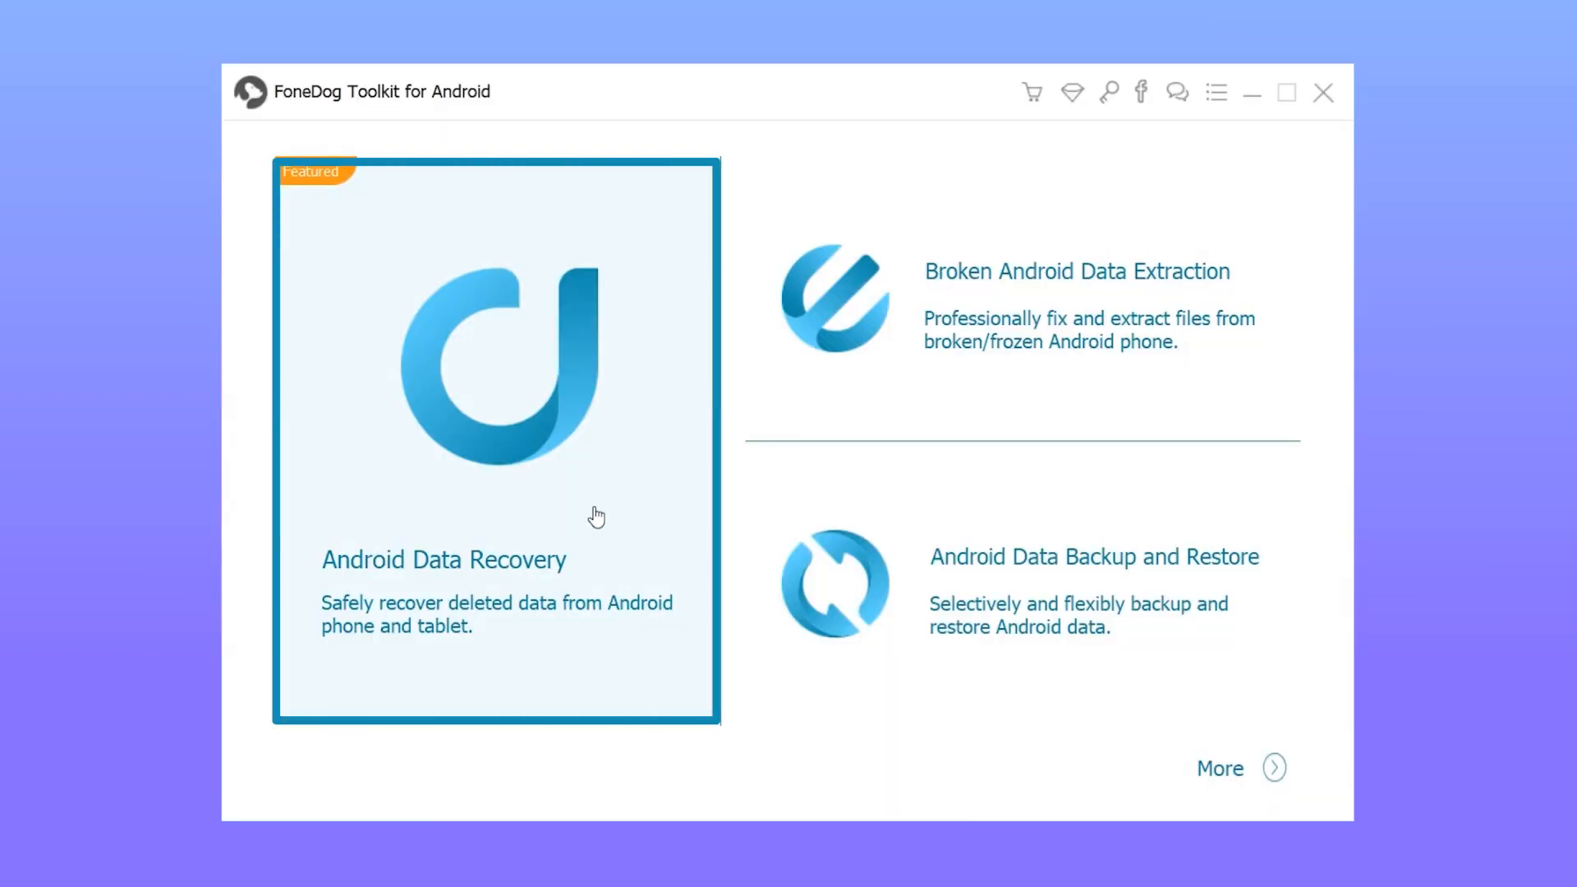
mouse_move(595, 511)
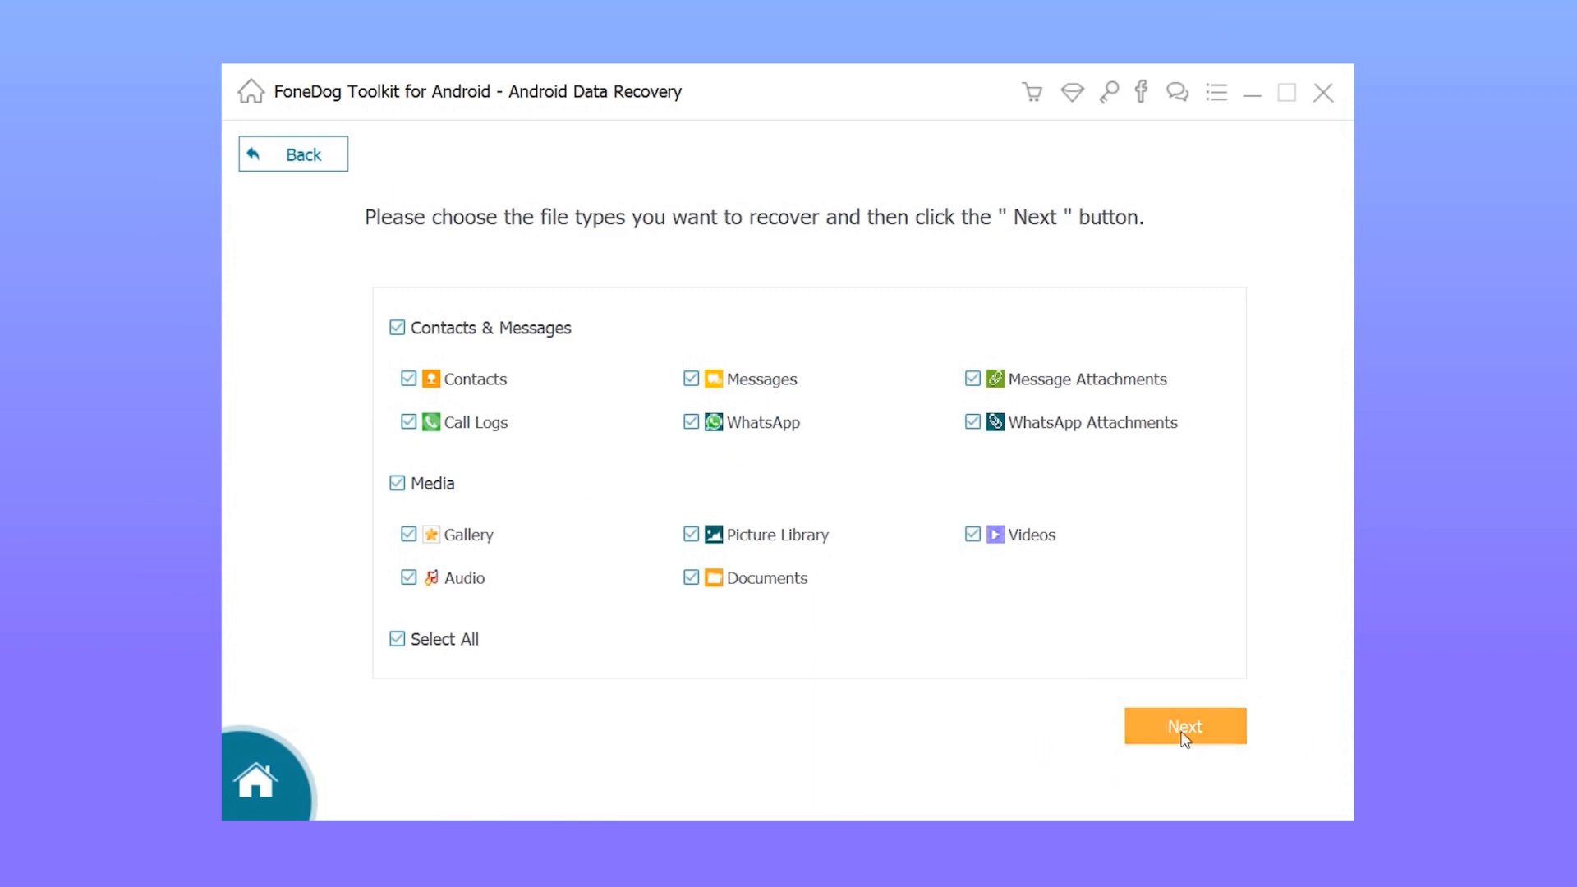
Continue with all file types selected and retry device access to run the scan.
click(1185, 726)
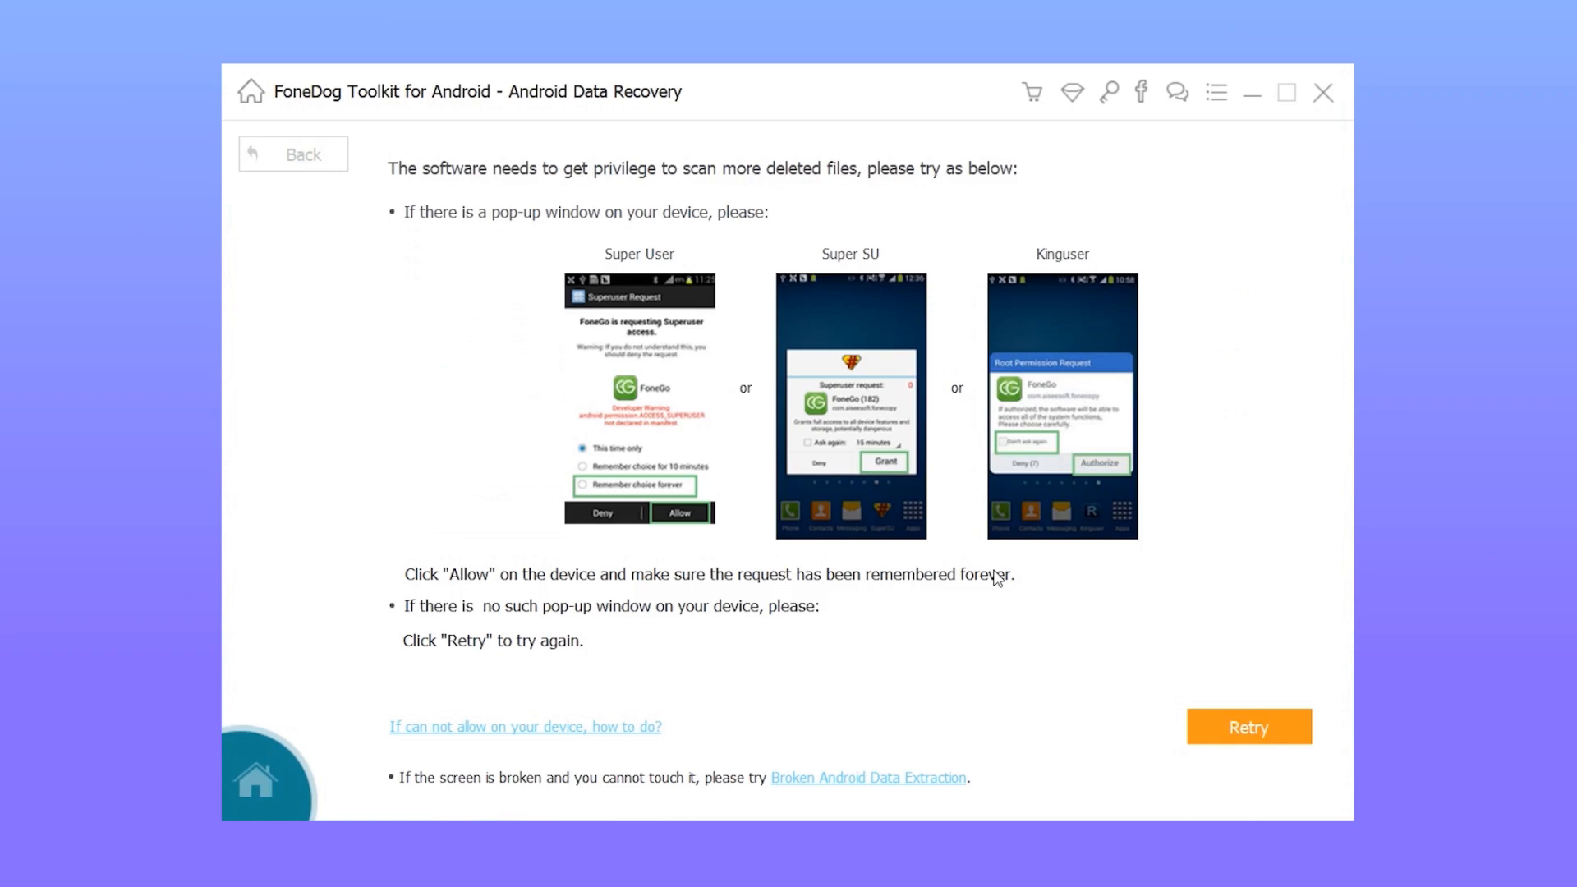
click(1247, 726)
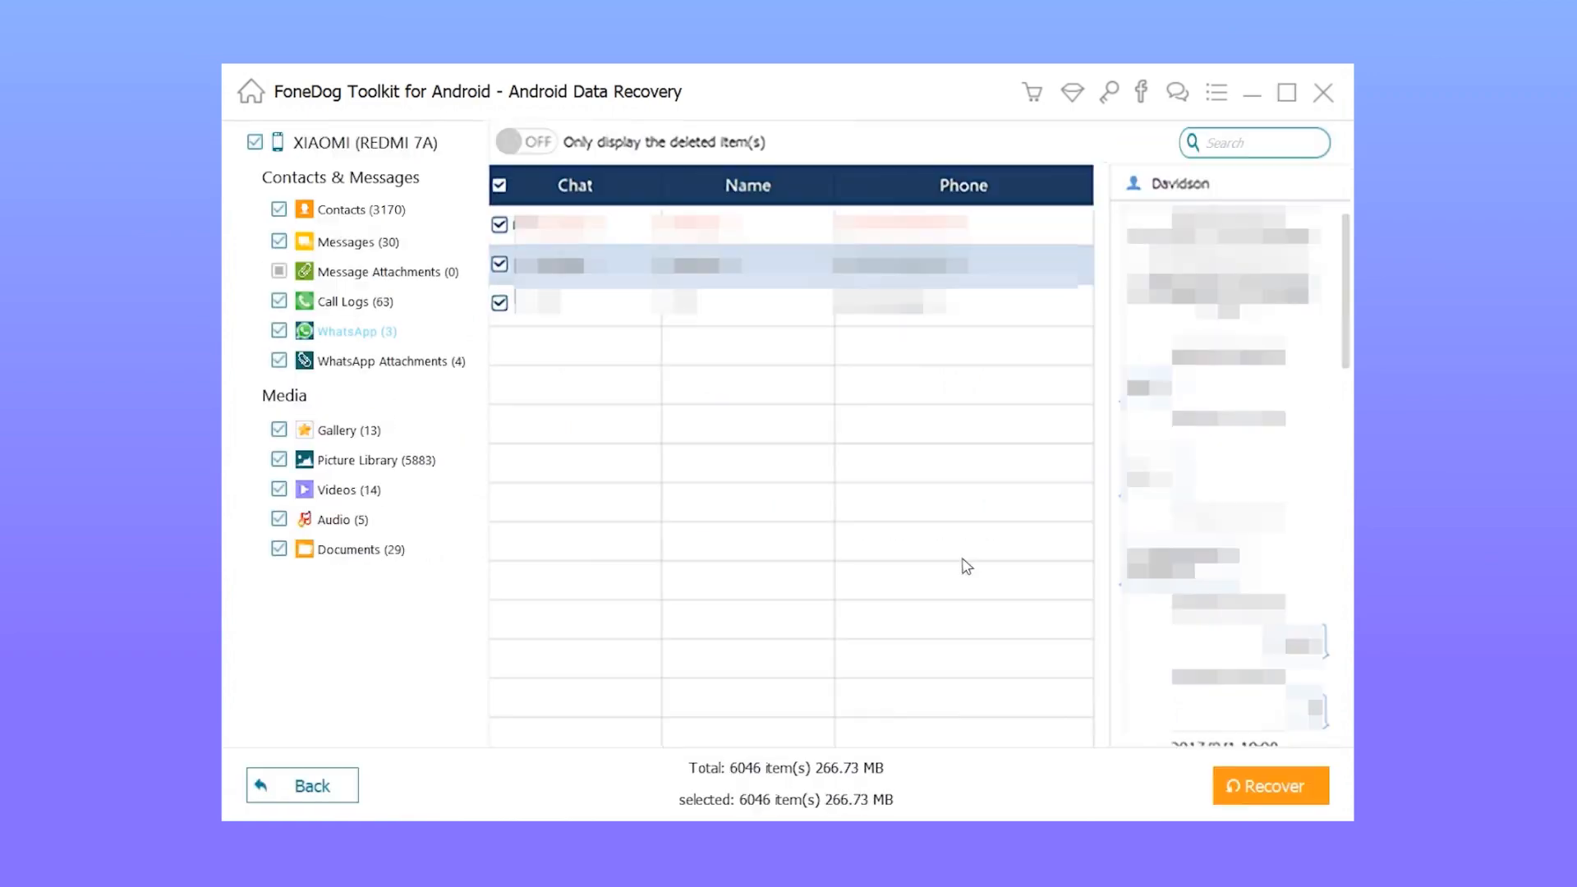
Recover all 6046 items to the default FoneDog folder in Documents.
click(351, 331)
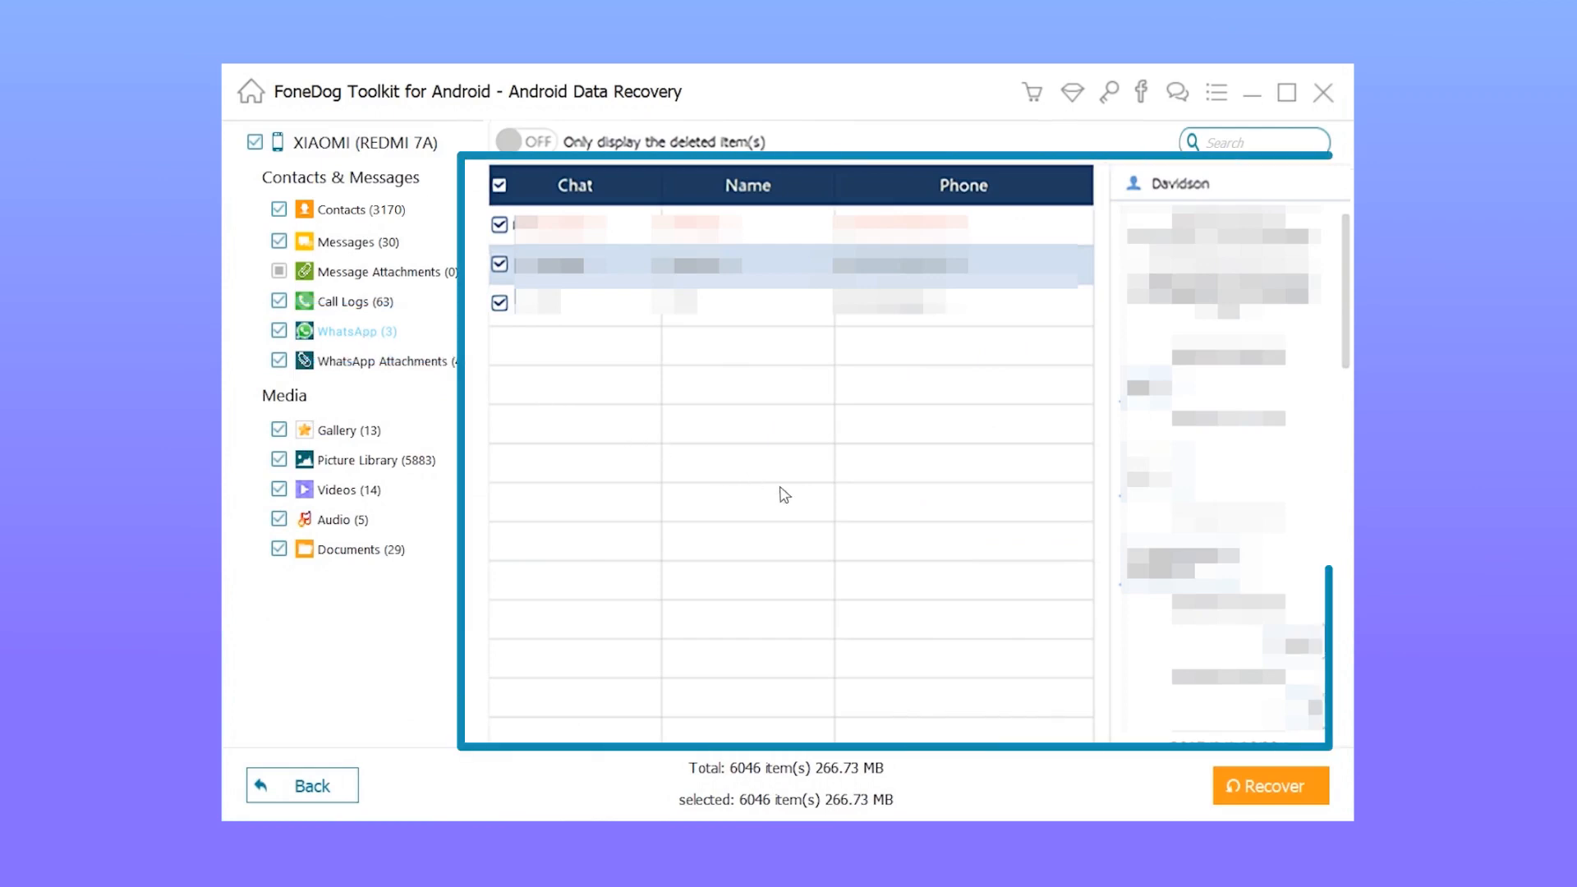
mouse_move(1271, 785)
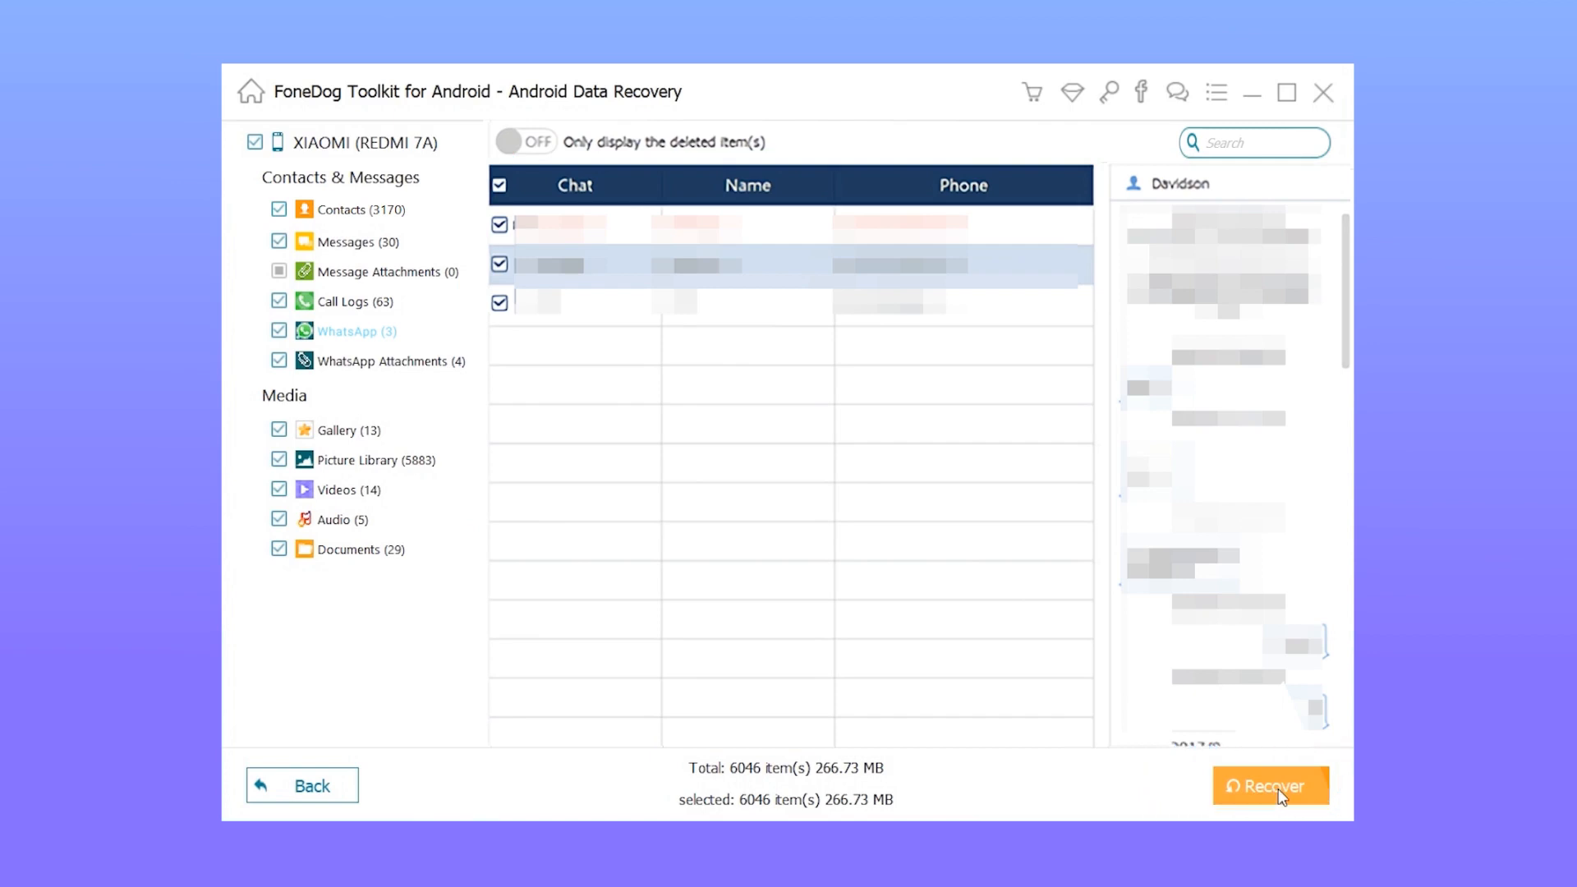
click(1269, 785)
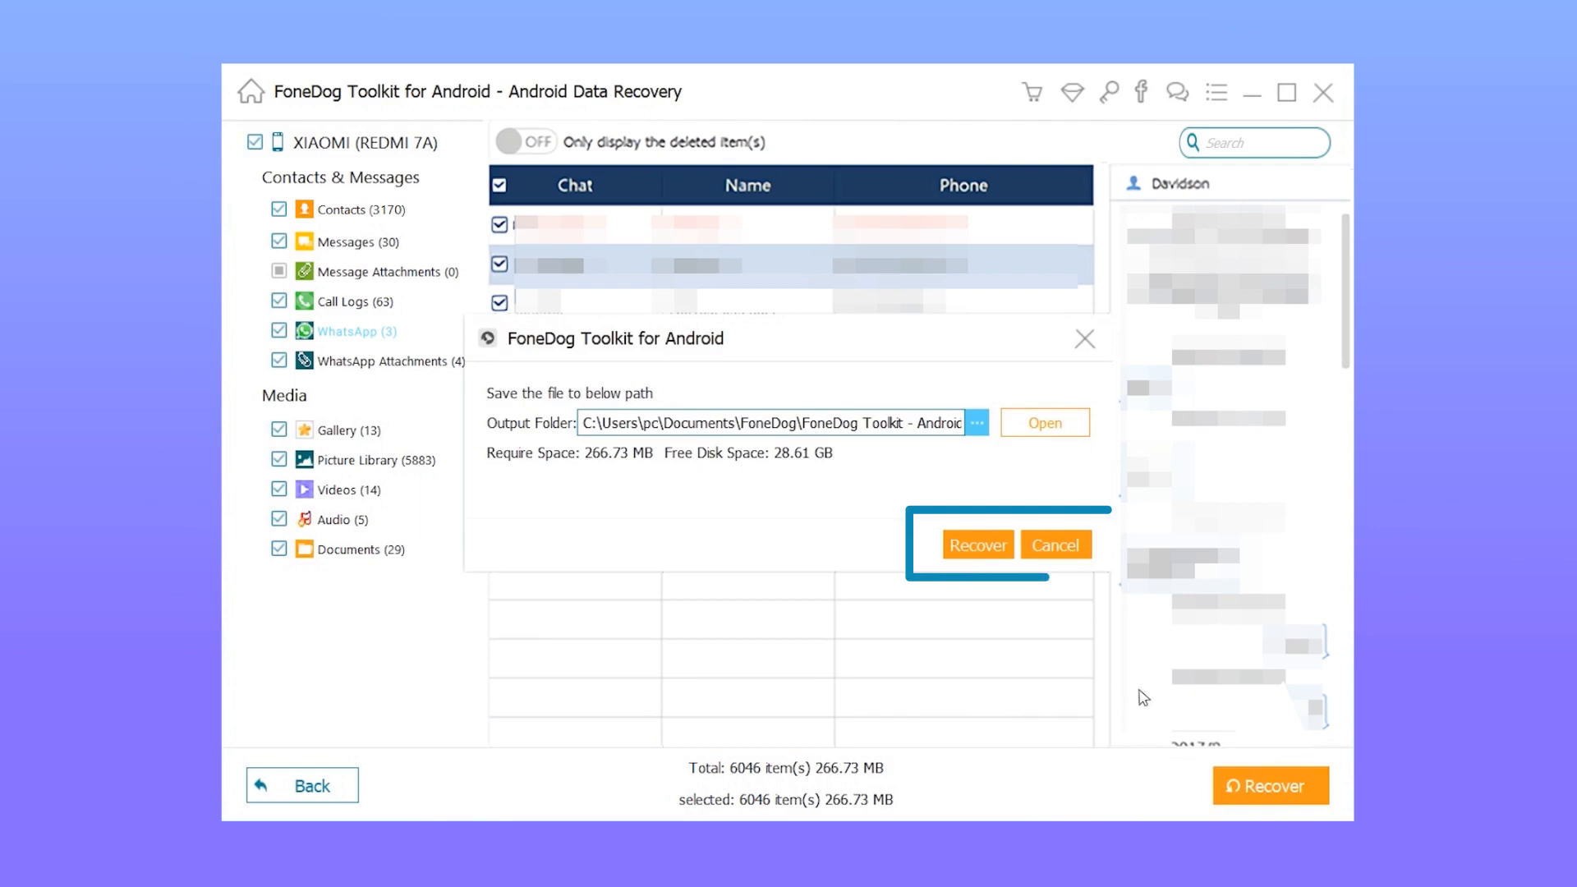
click(977, 543)
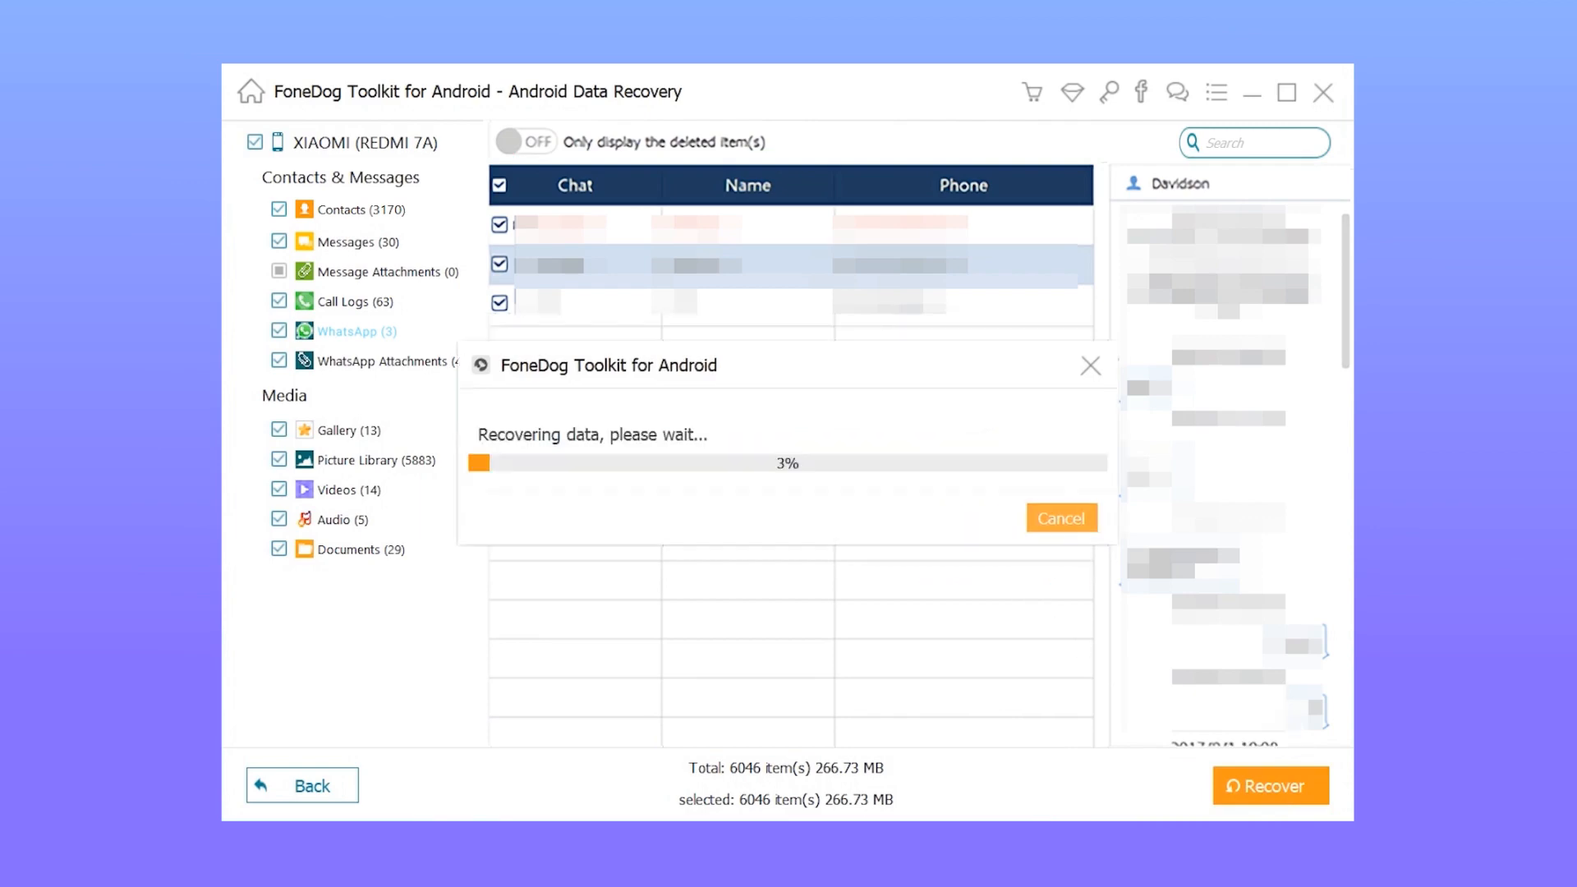